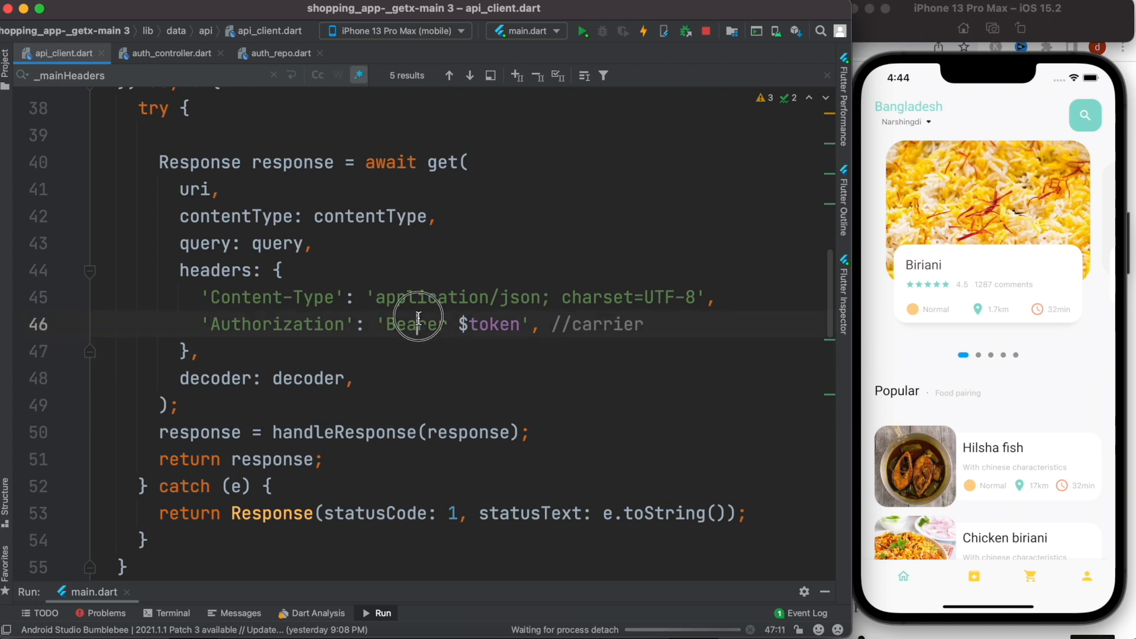
Review the token variable used in the Authorization header in api_client.dart.
{"action": "double_click", "coordinate": [415, 324]}
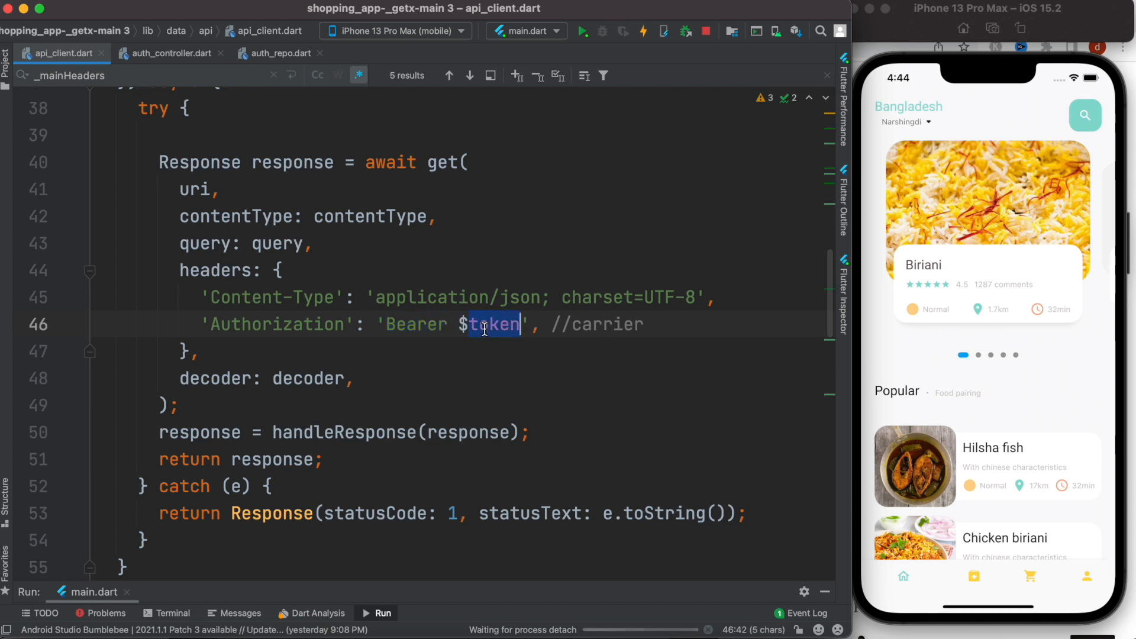
{"action": "mouse_move", "coordinate": [494, 325]}
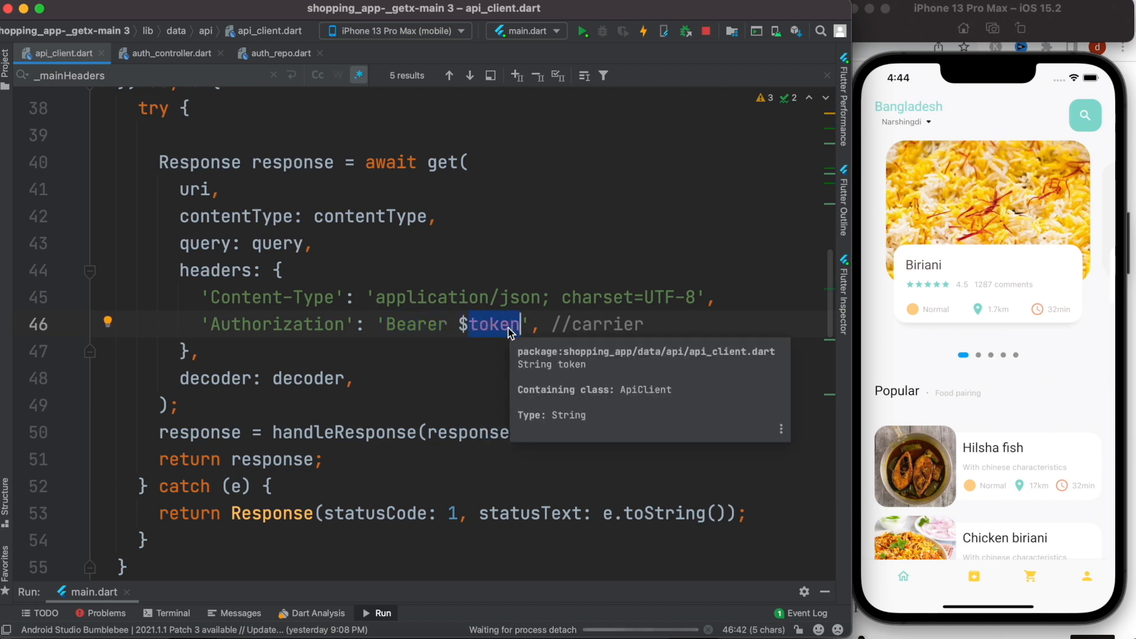
{"action": "mouse_move", "coordinate": [345, 590]}
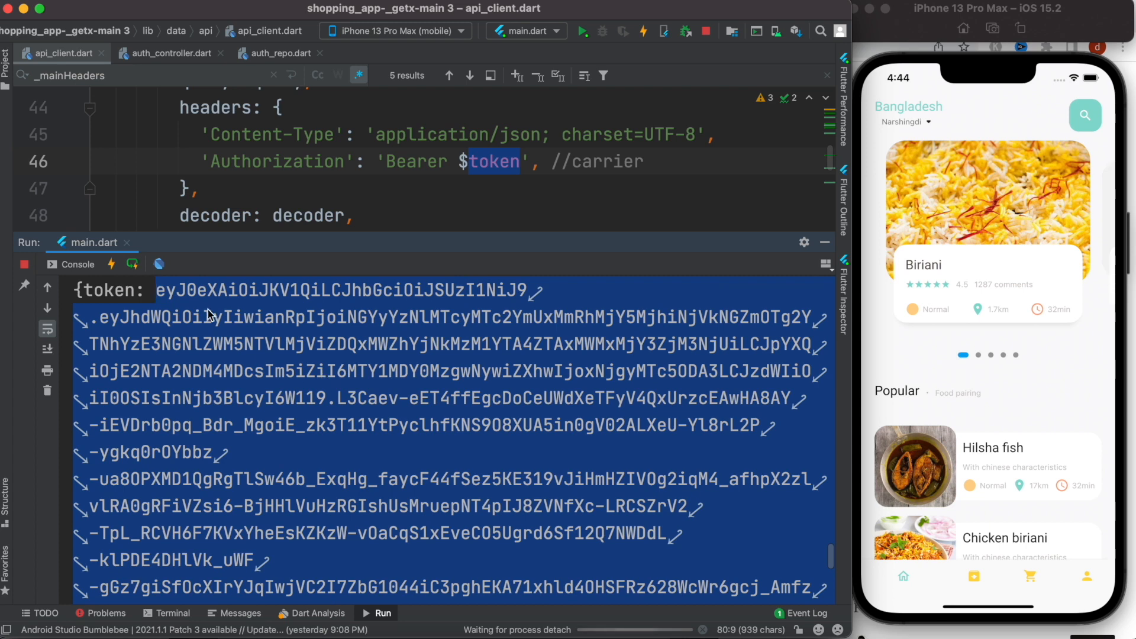
{"action": "scroll", "scroll_direction": "down", "scroll_amount": 3}
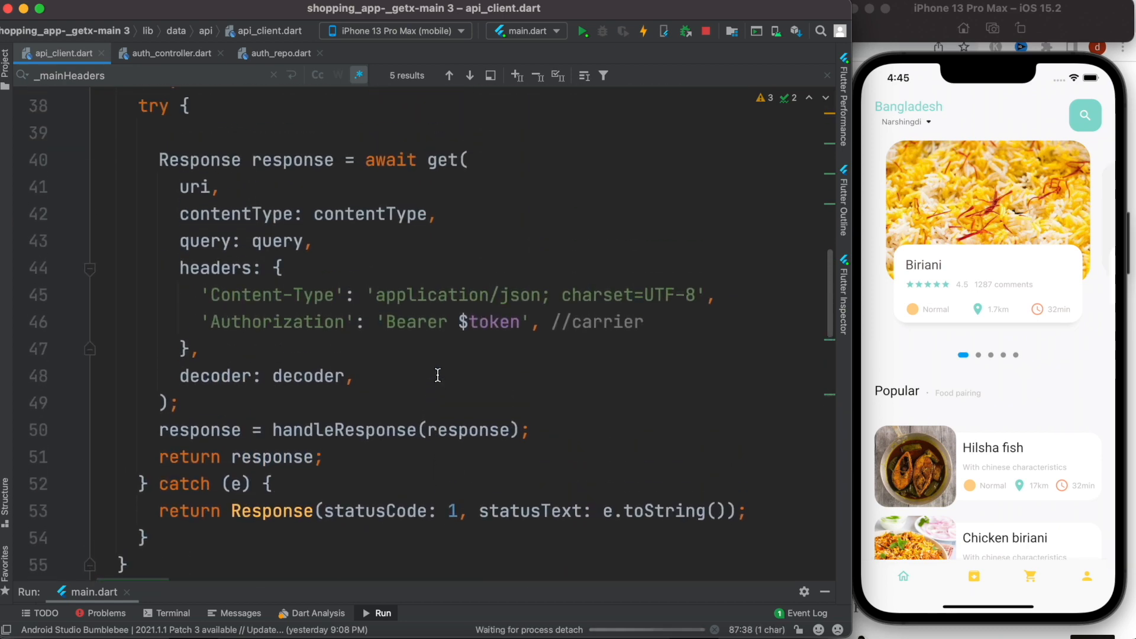
{"action": "double_click", "coordinate": [414, 321]}
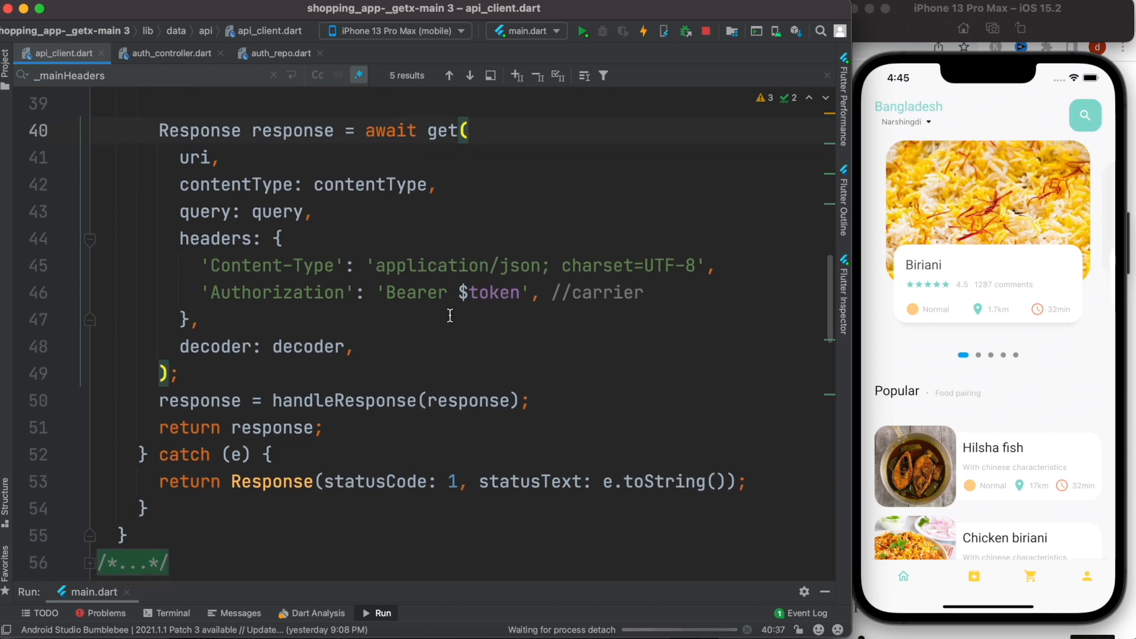
{"action": "double_click", "coordinate": [495, 292]}
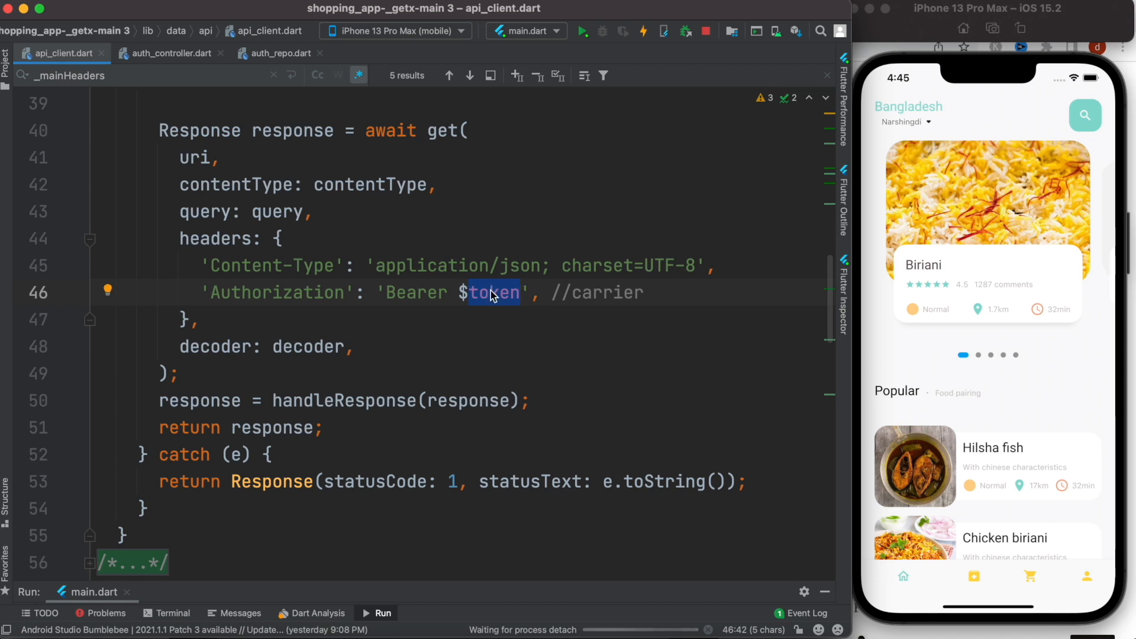
{"action": "scroll", "scroll_direction": "down", "scroll_amount": 3}
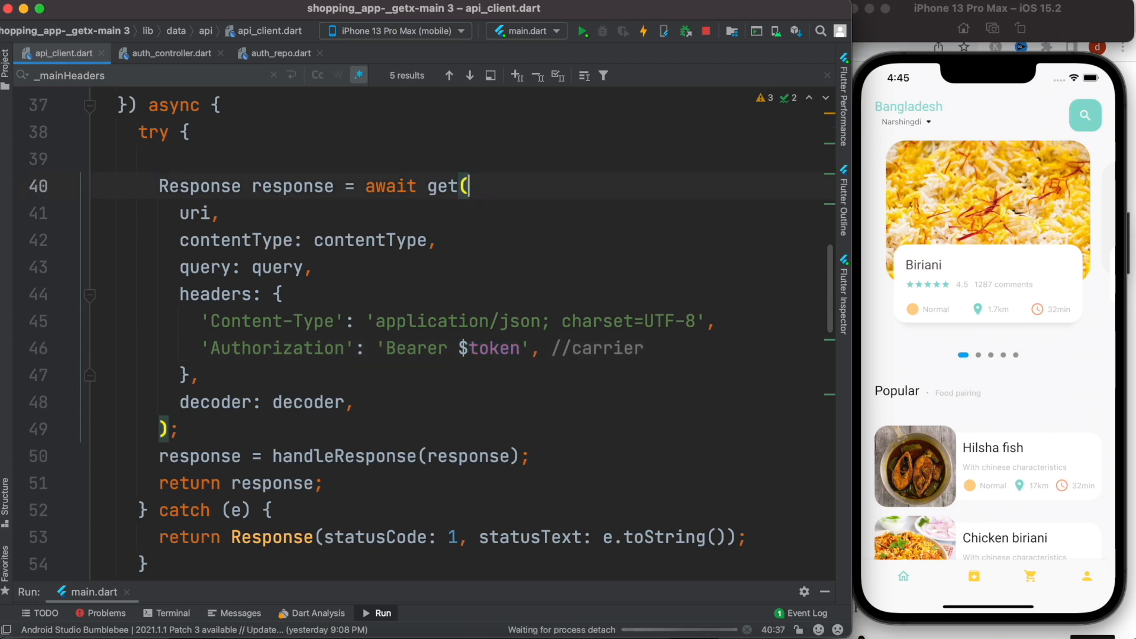
{"action": "mouse_move", "coordinate": [508, 188]}
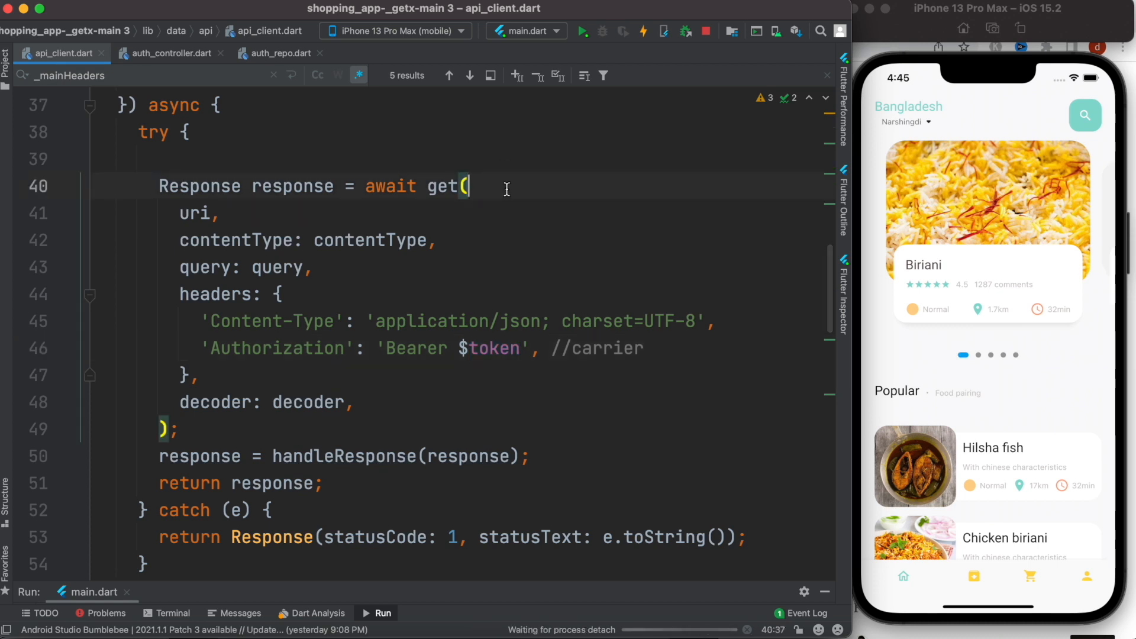
{"action": "mouse_move", "coordinate": [472, 217]}
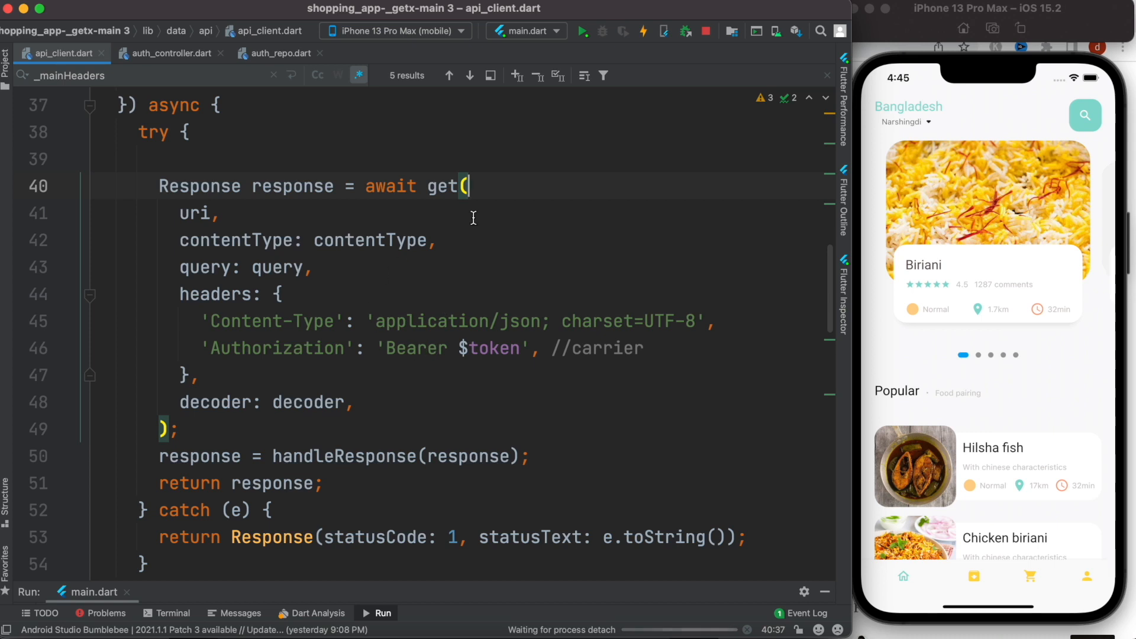
{"action": "mouse_move", "coordinate": [490, 385]}
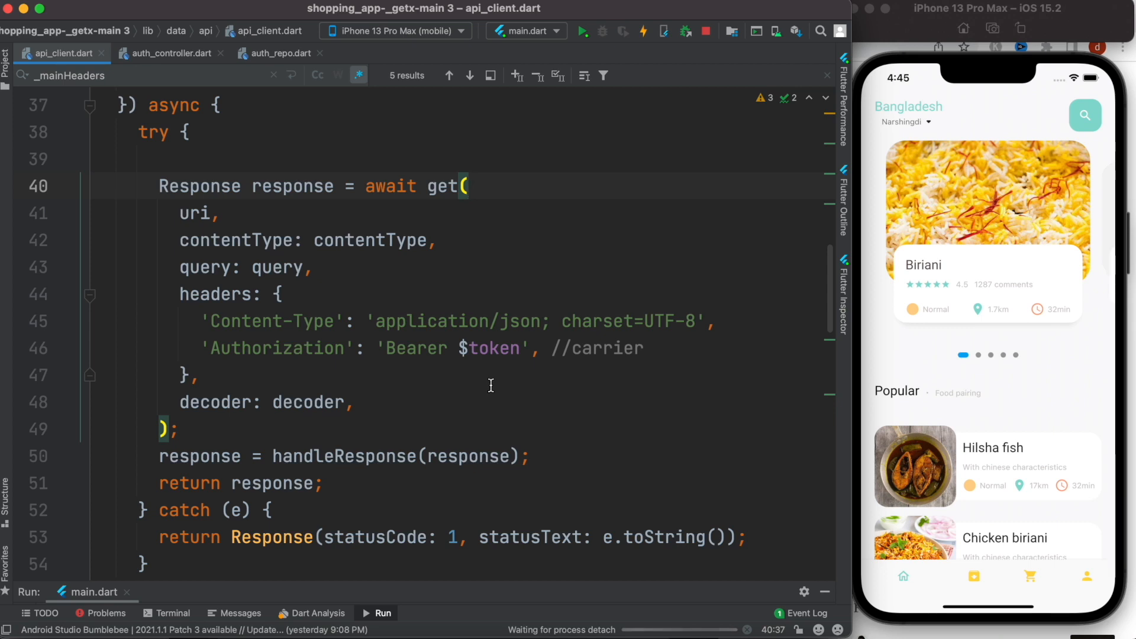
{"action": "double_click", "coordinate": [491, 348]}
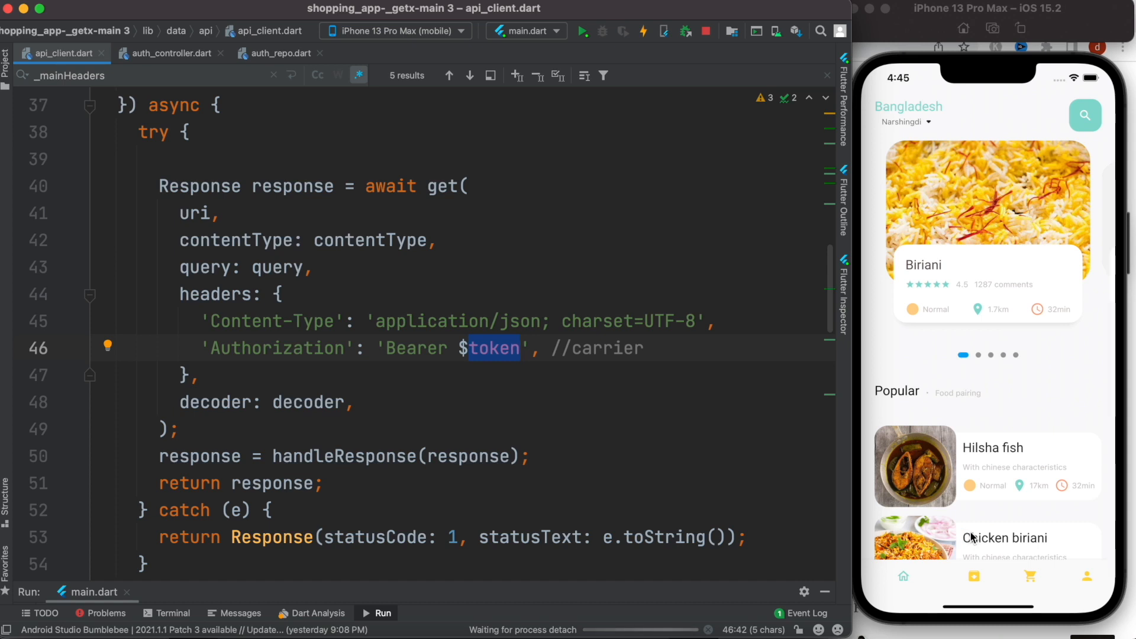
{"action": "mouse_move", "coordinate": [693, 458]}
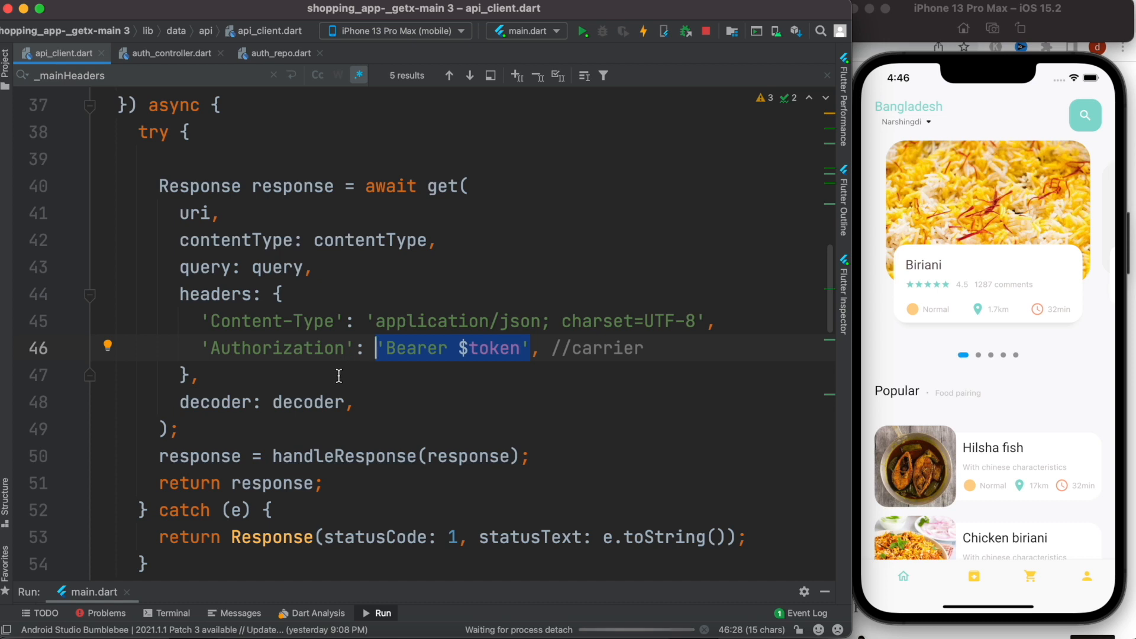
{"action": "mouse_move", "coordinate": [995, 632]}
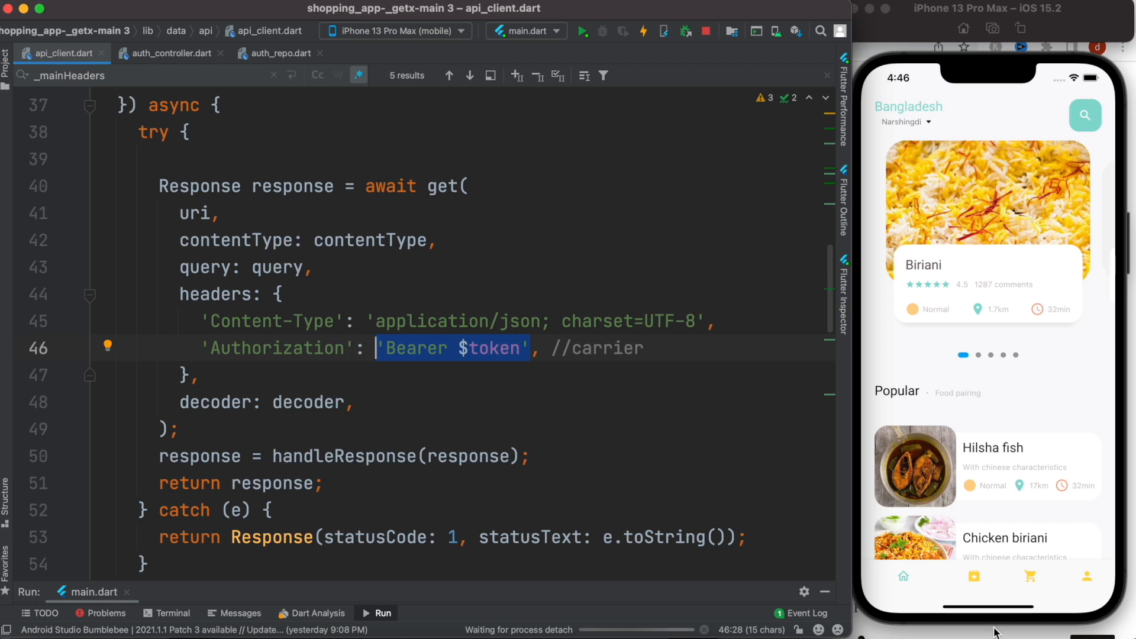
From the profile page, sign in with phone 123456 and the password to reach the food home page.
{"action": "left_click", "coordinate": [1073, 577]}
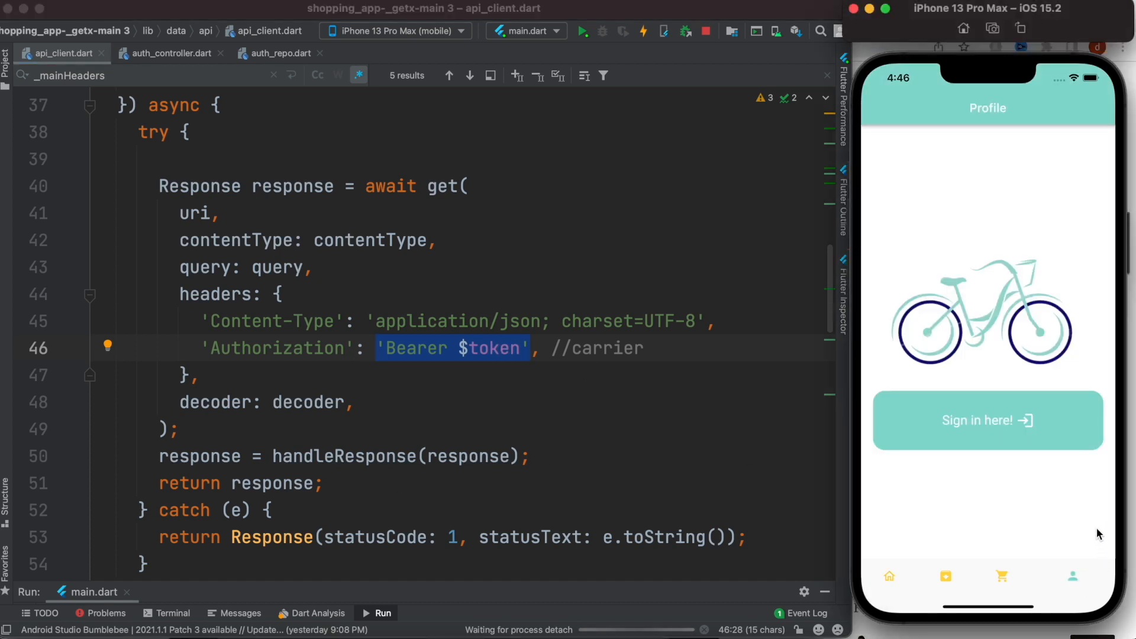
{"action": "mouse_move", "coordinate": [1045, 174]}
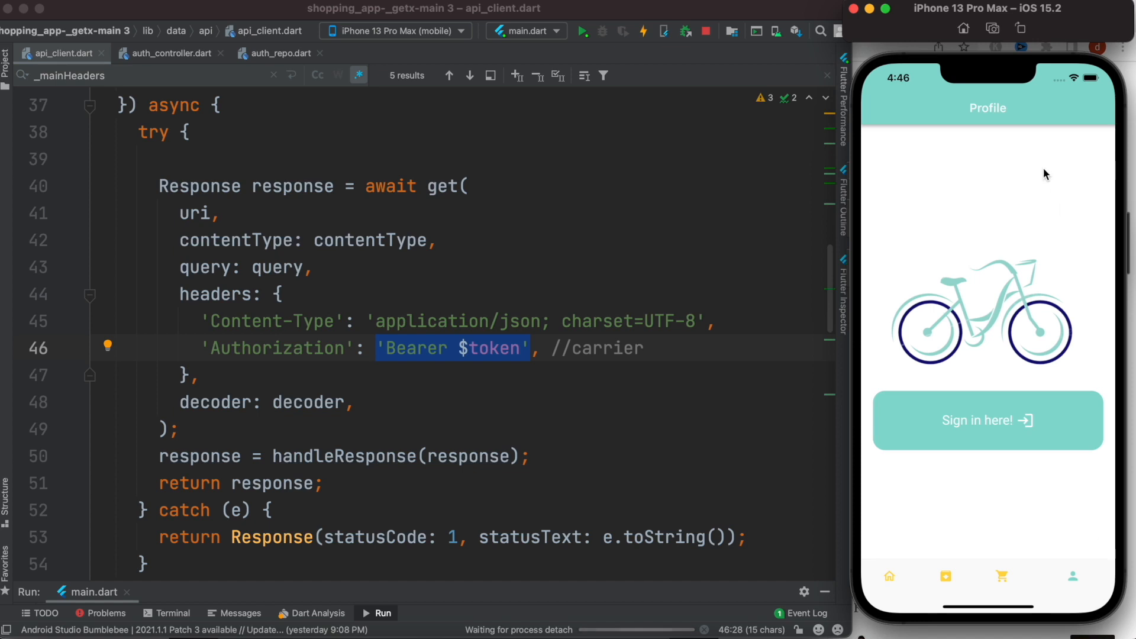
{"action": "mouse_move", "coordinate": [957, 281]}
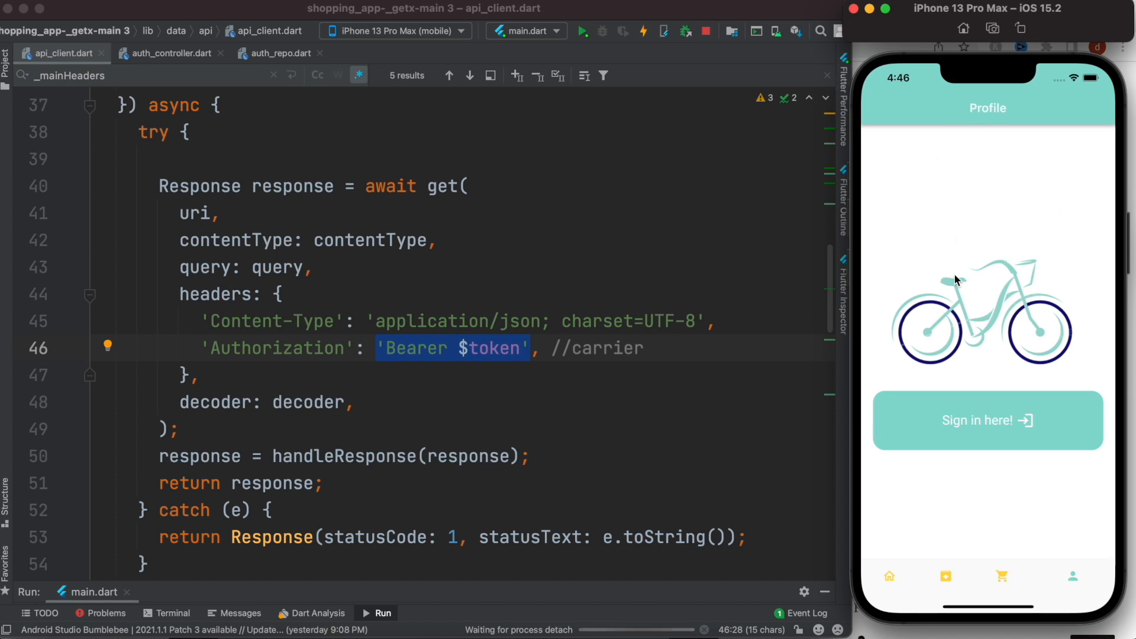
{"action": "mouse_move", "coordinate": [974, 343]}
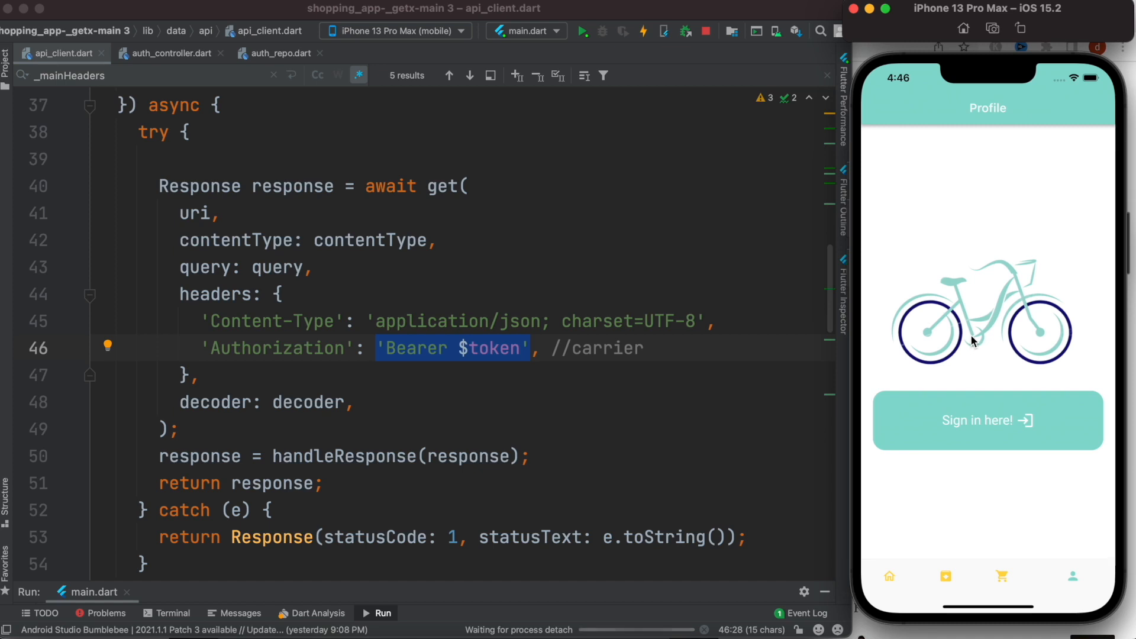
{"action": "mouse_move", "coordinate": [528, 352]}
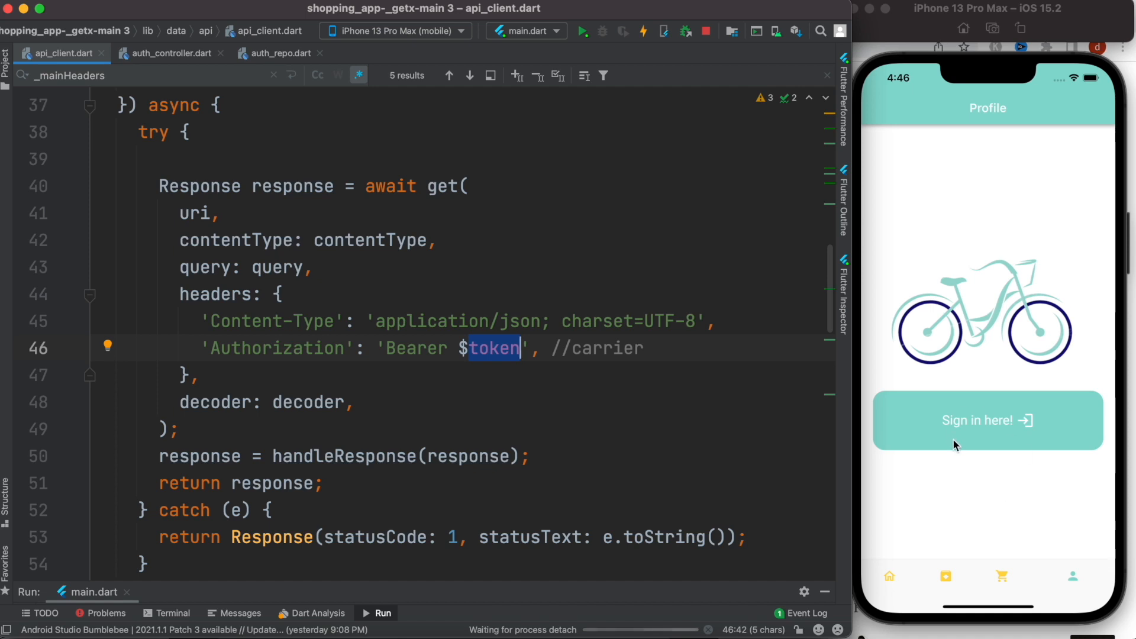
{"action": "mouse_move", "coordinate": [965, 321]}
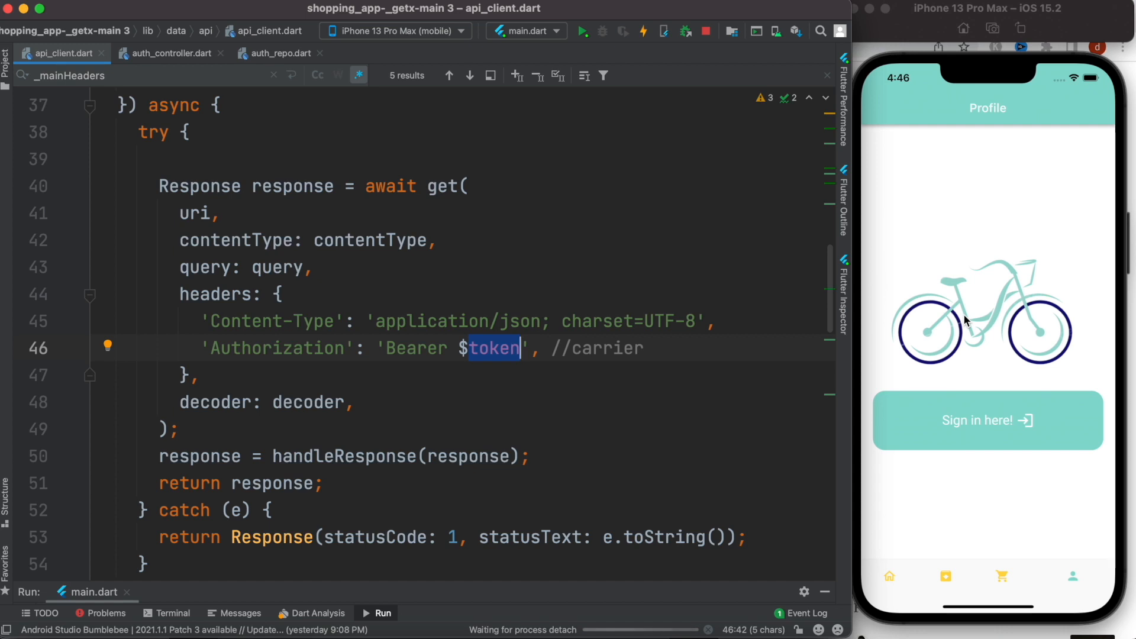
{"action": "mouse_move", "coordinate": [529, 352]}
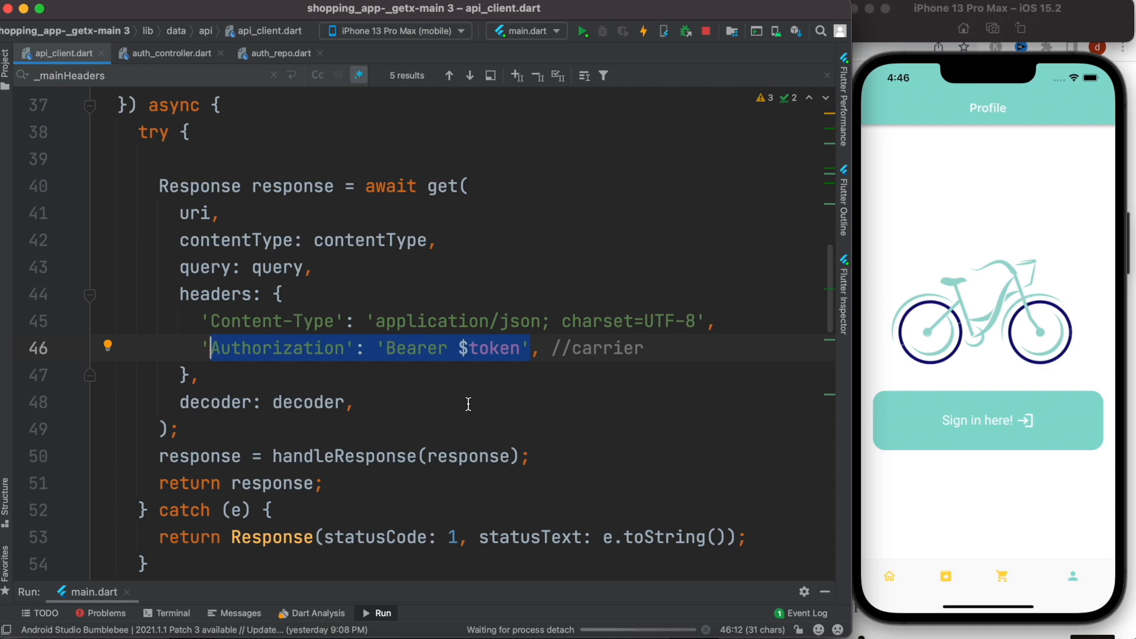
{"action": "mouse_move", "coordinate": [508, 360]}
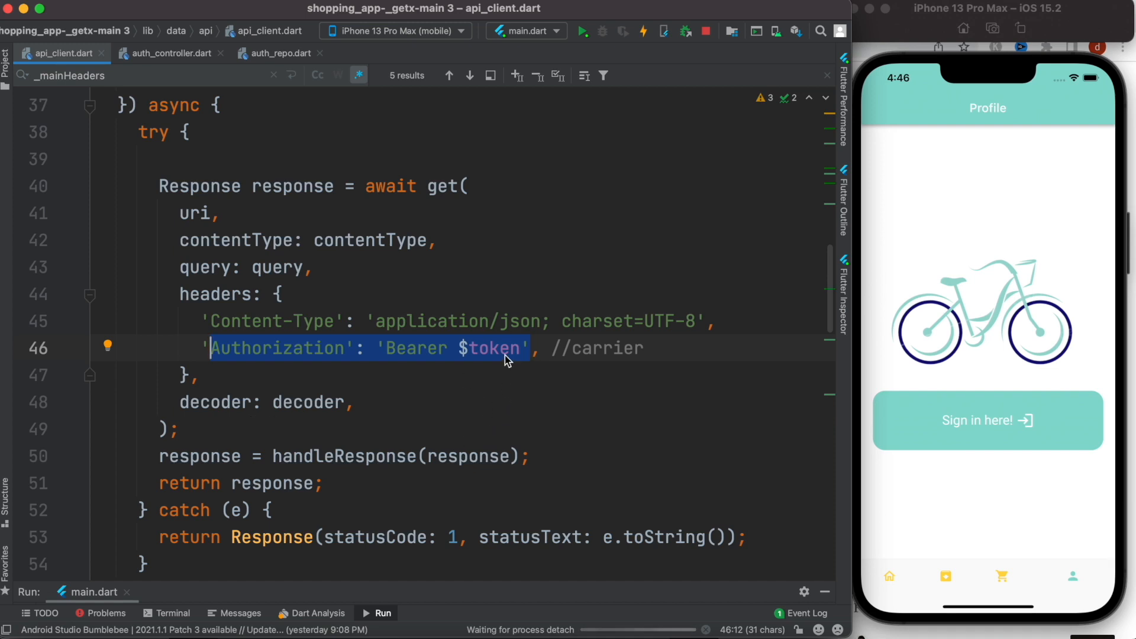
{"action": "left_click", "coordinate": [987, 420]}
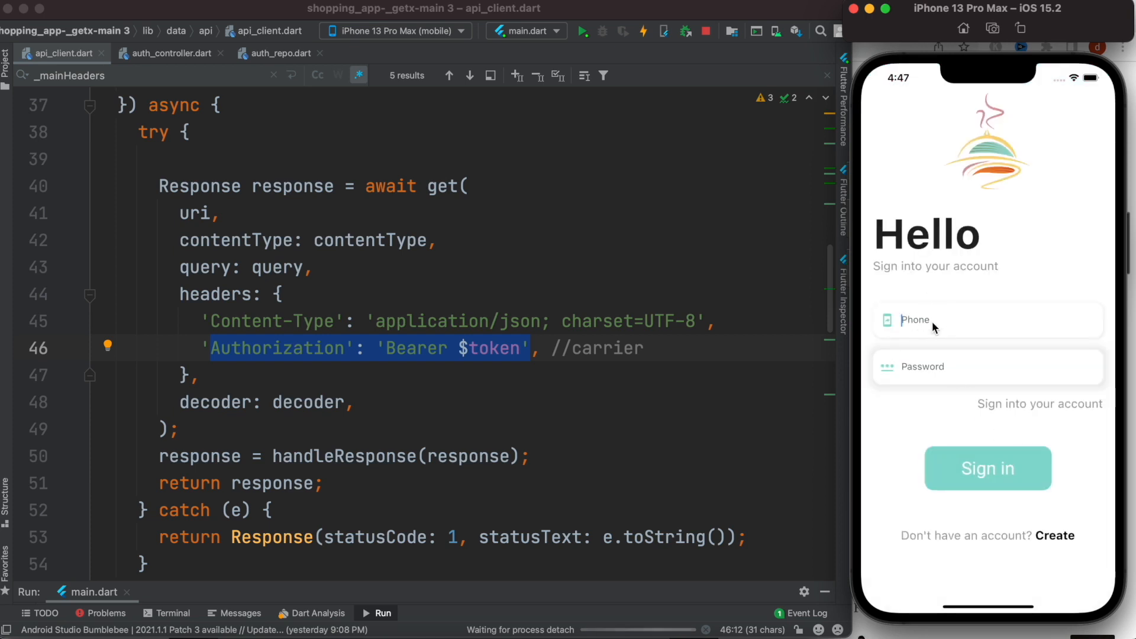
{"action": "type", "text": "123456"}
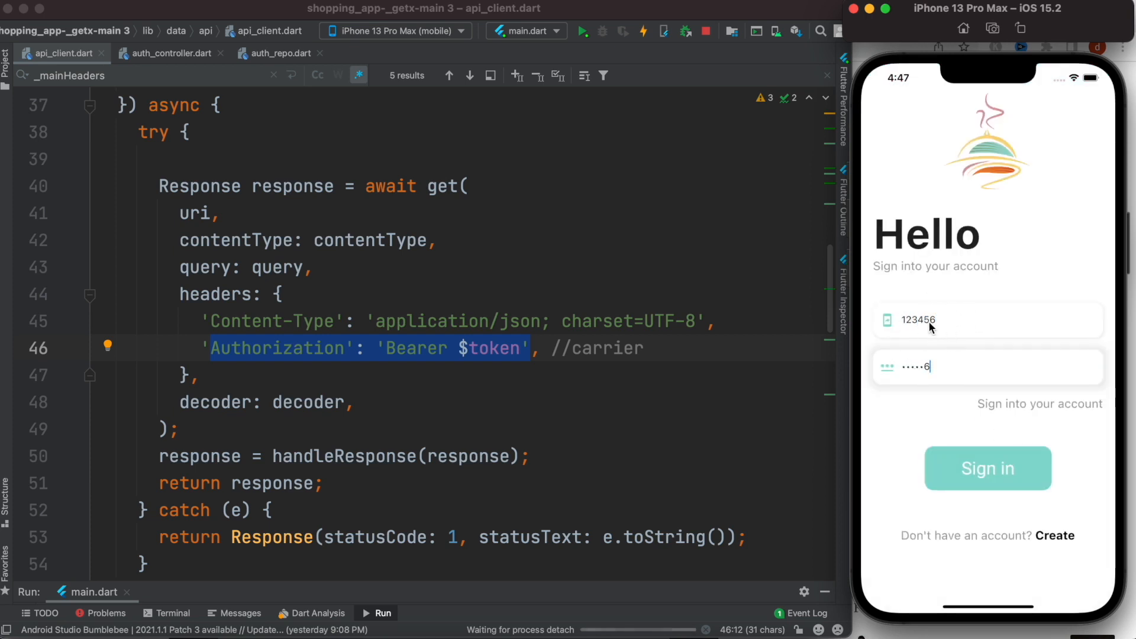
{"action": "type", "text": "6"}
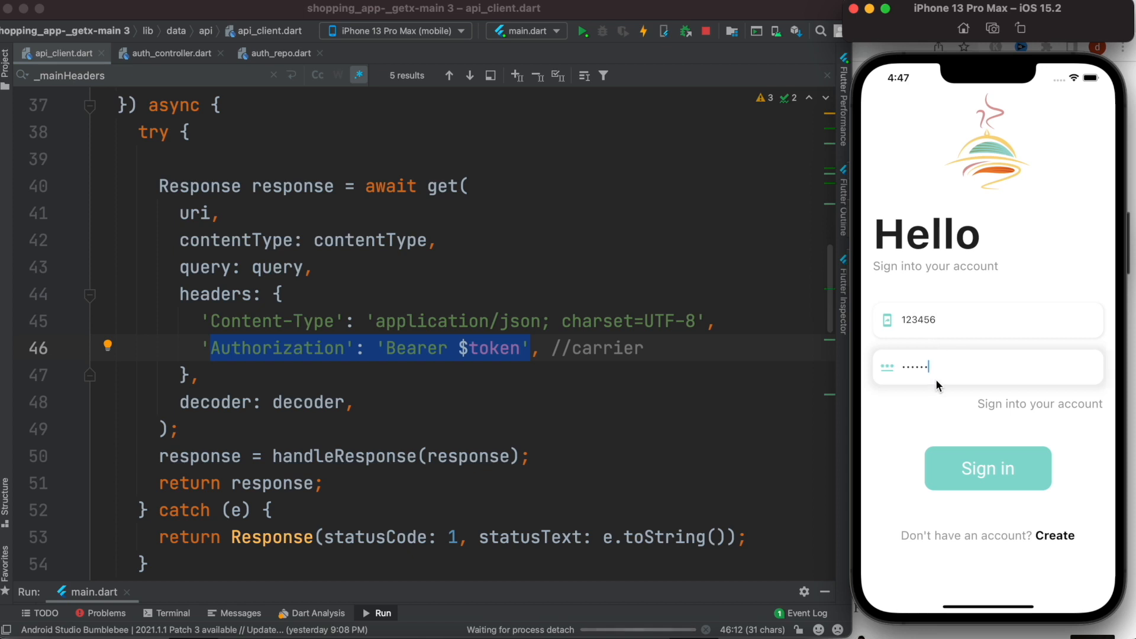
{"action": "mouse_move", "coordinate": [940, 324]}
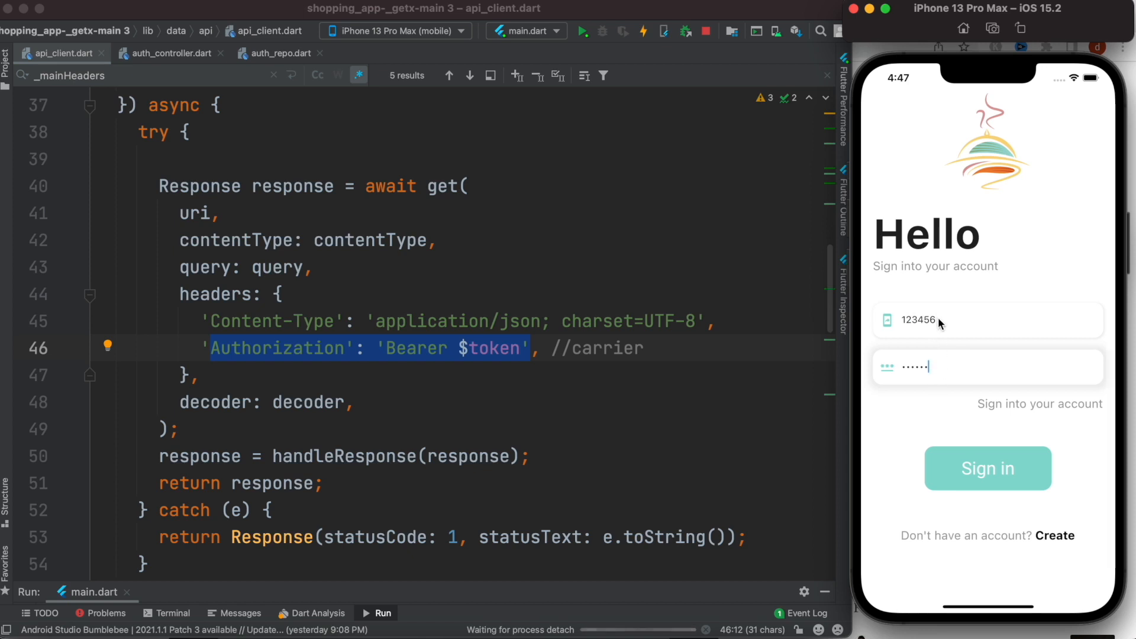
{"action": "mouse_move", "coordinate": [931, 362]}
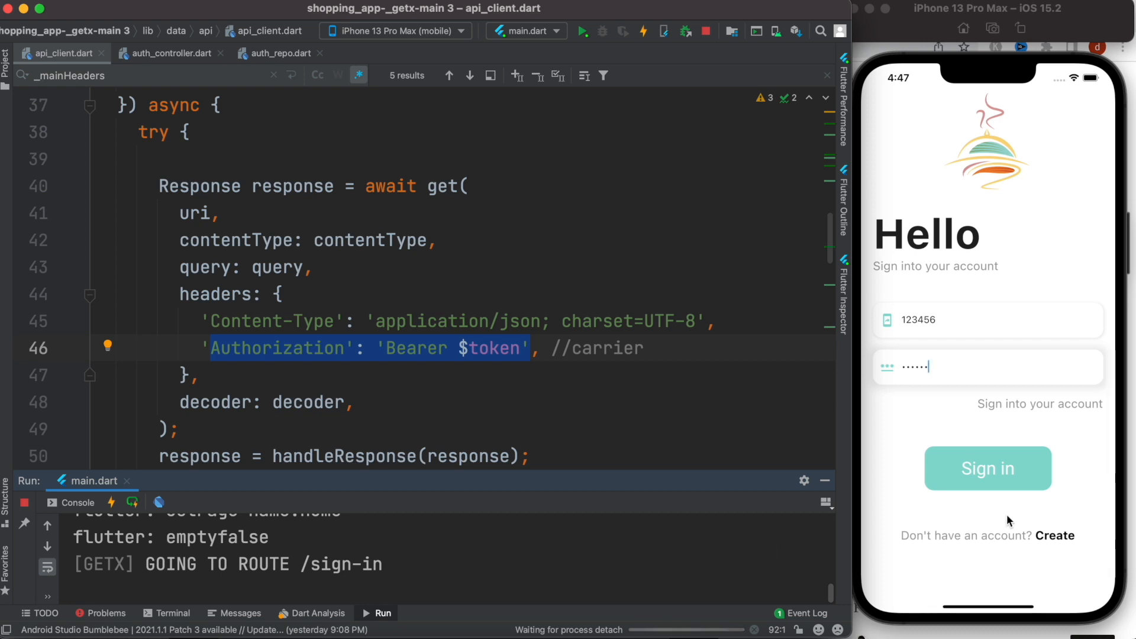
{"action": "left_click", "coordinate": [987, 469]}
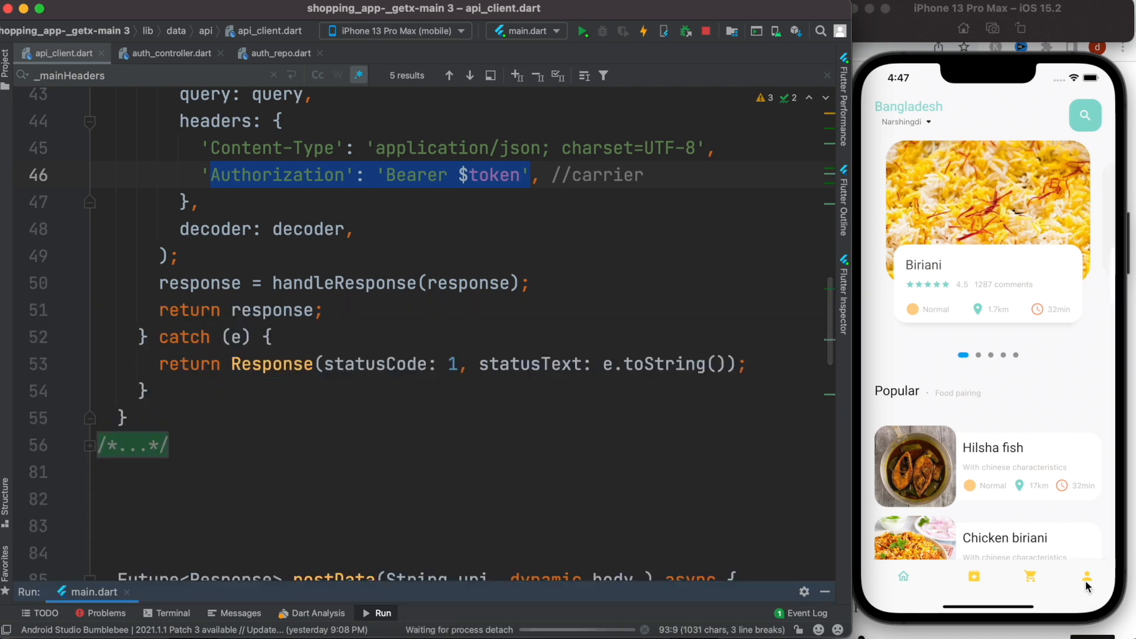
Show the signed-in user's Profile screen with name, phone and email in the simulator.
{"action": "left_click", "coordinate": [1073, 576]}
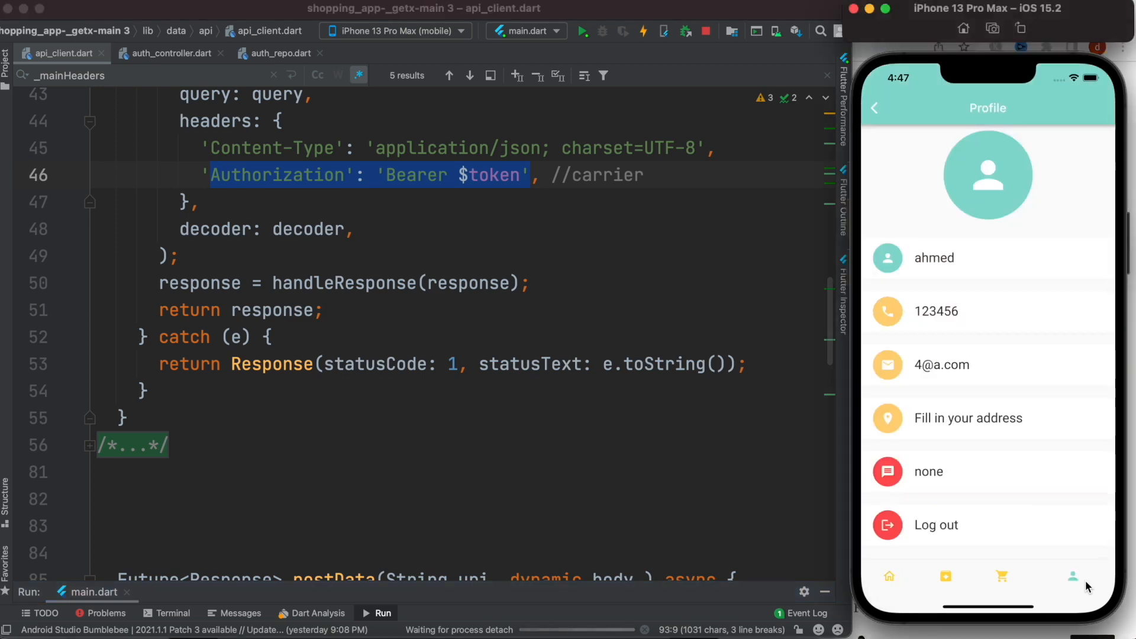
{"action": "mouse_move", "coordinate": [967, 314]}
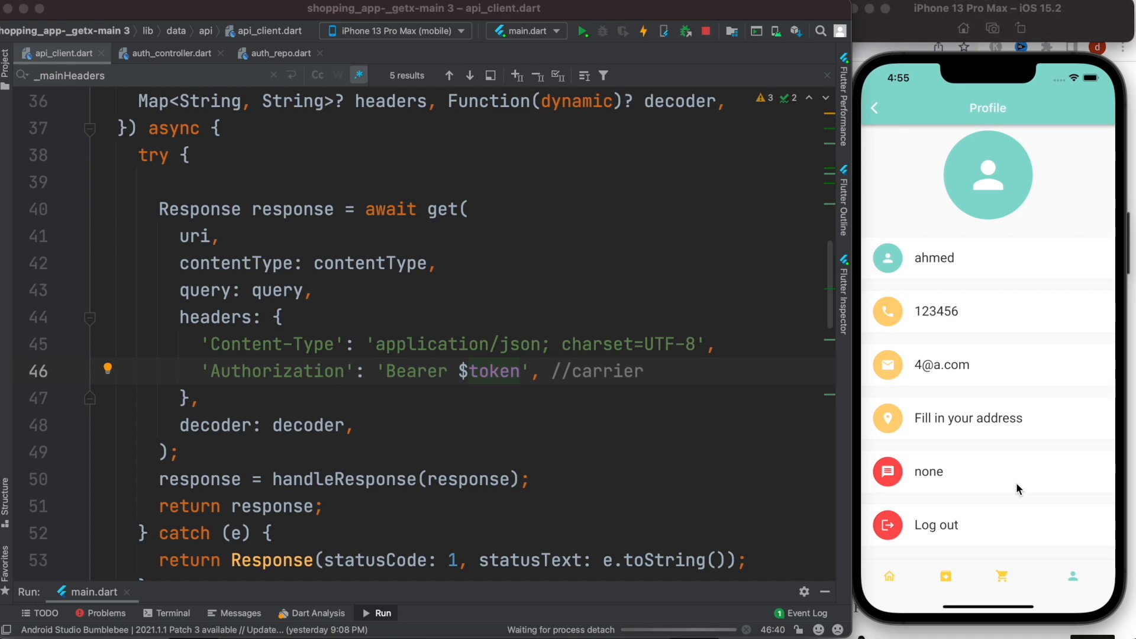
{"action": "mouse_move", "coordinate": [492, 371]}
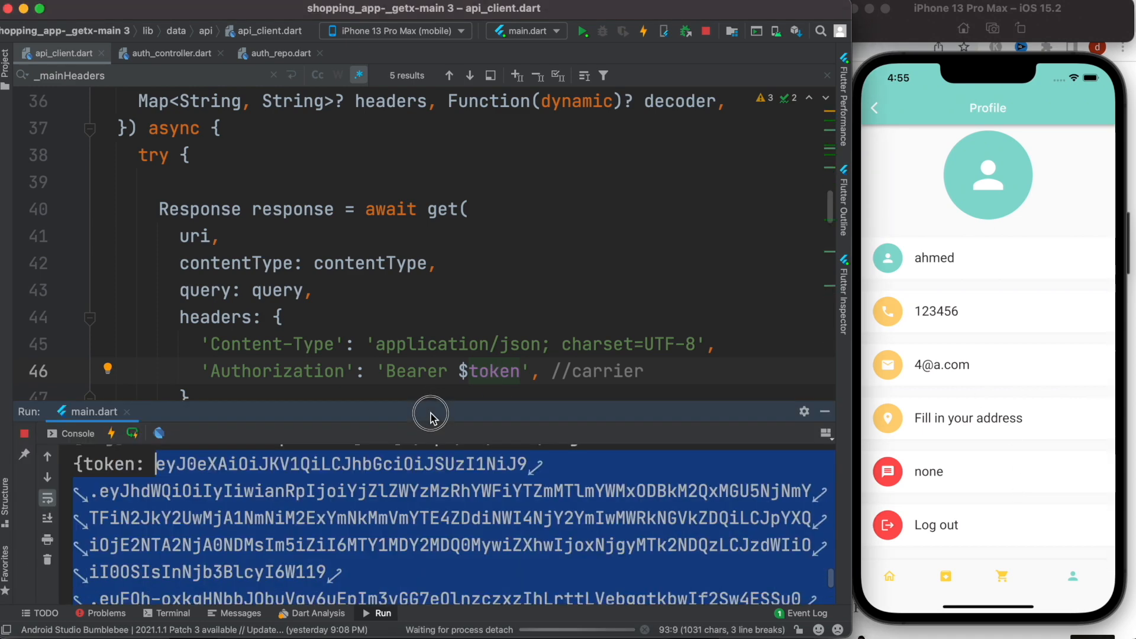
{"action": "mouse_move", "coordinate": [406, 556]}
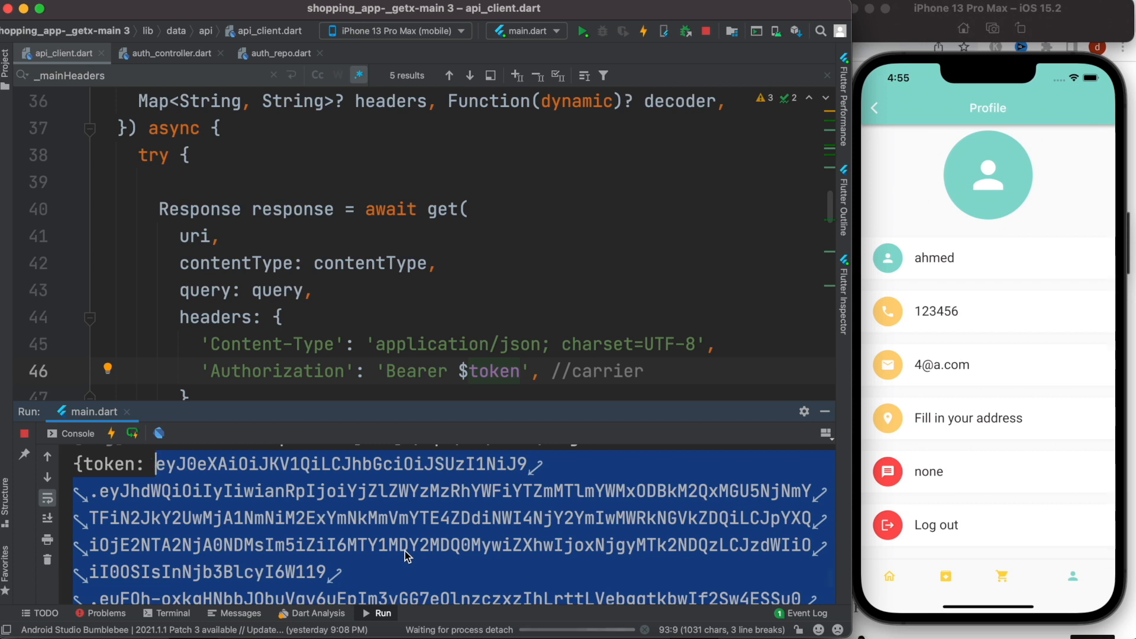
{"action": "mouse_move", "coordinate": [953, 310]}
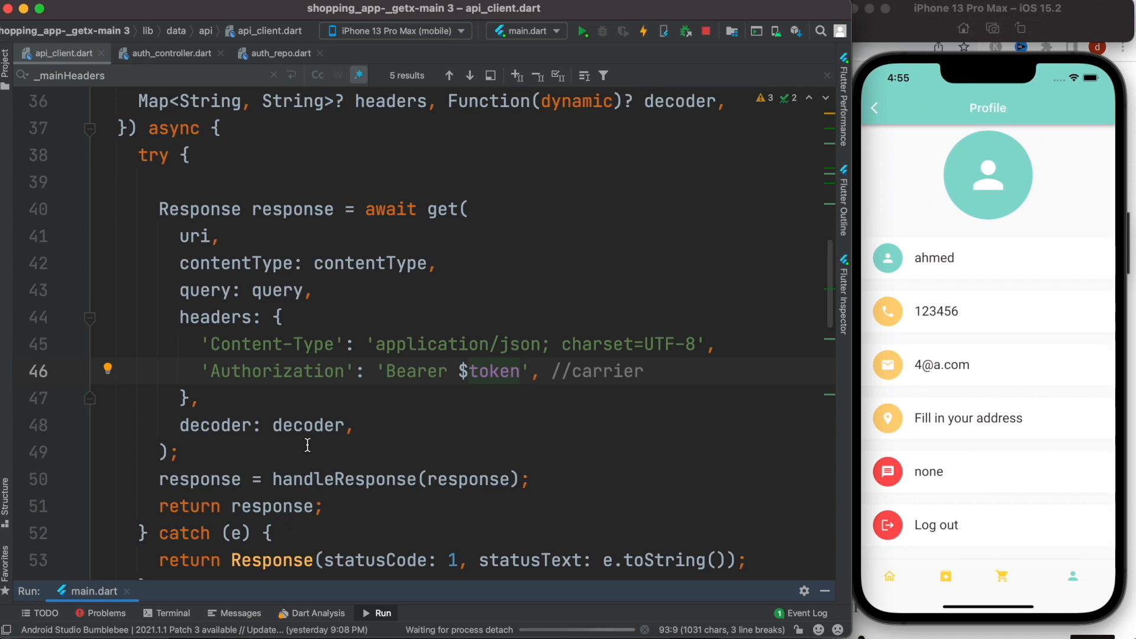
{"action": "mouse_move", "coordinate": [489, 395]}
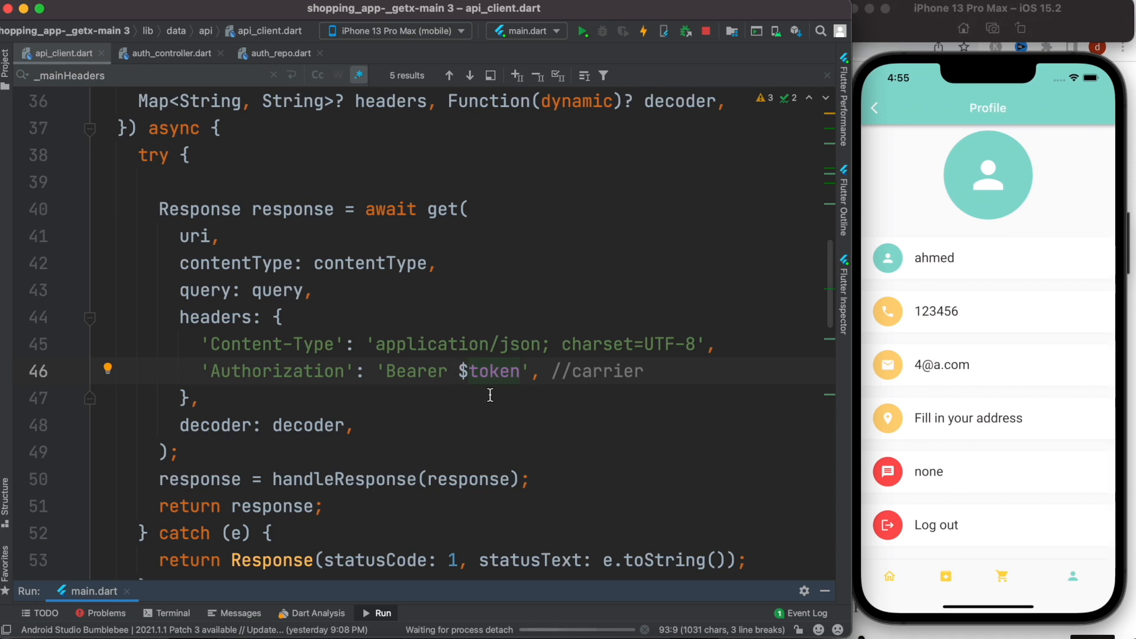